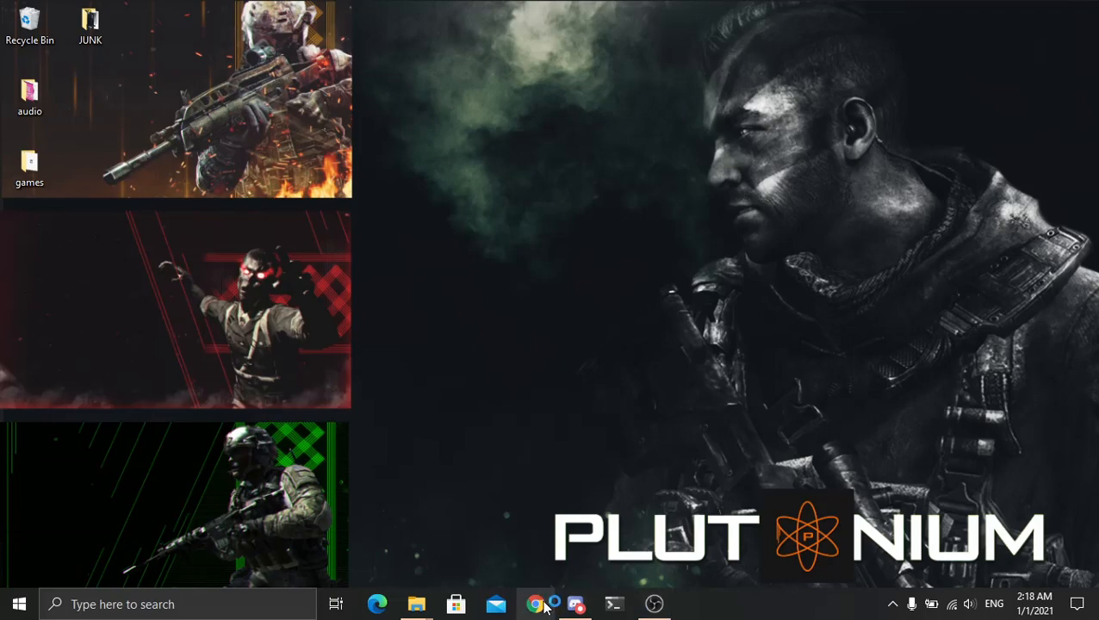
- Fill the router login at 192.168.0.1 with the saved password credential
click(536, 604)
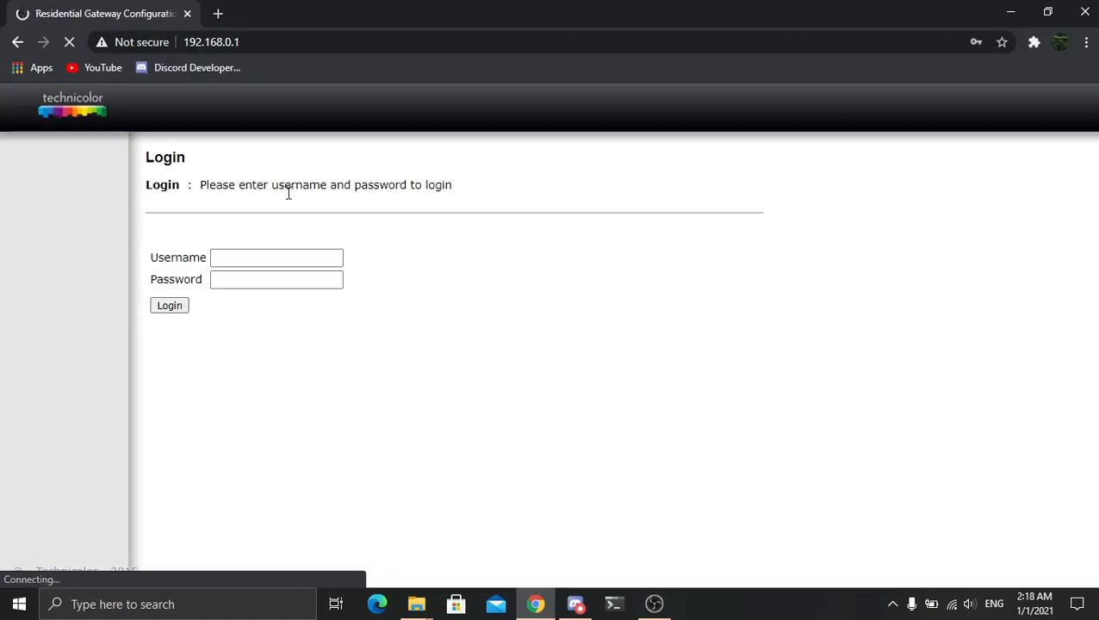
click(276, 279)
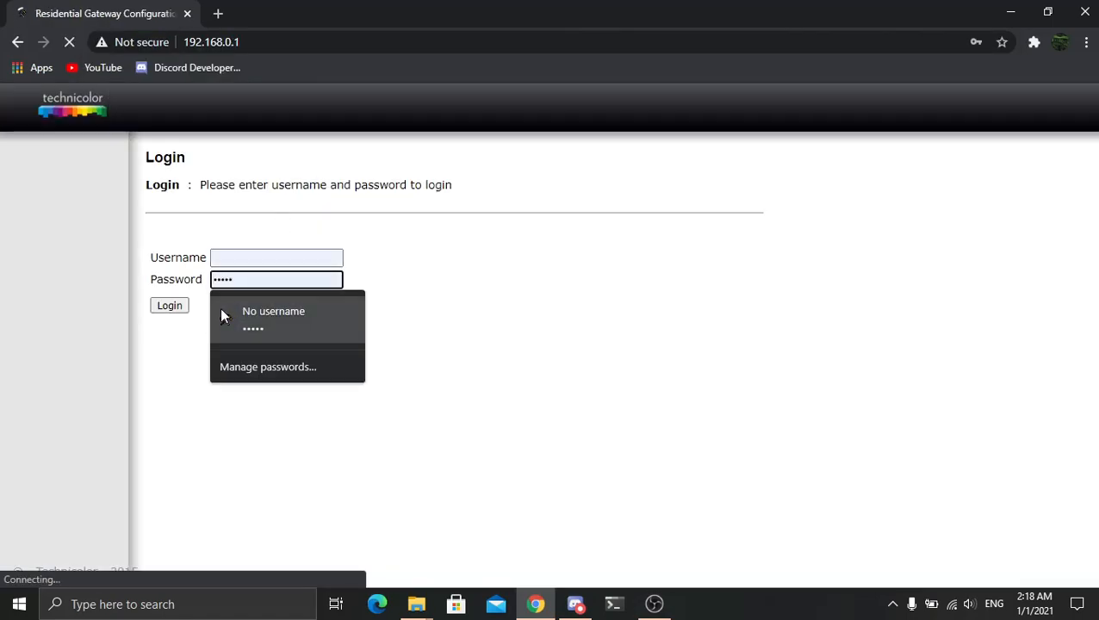
click(169, 305)
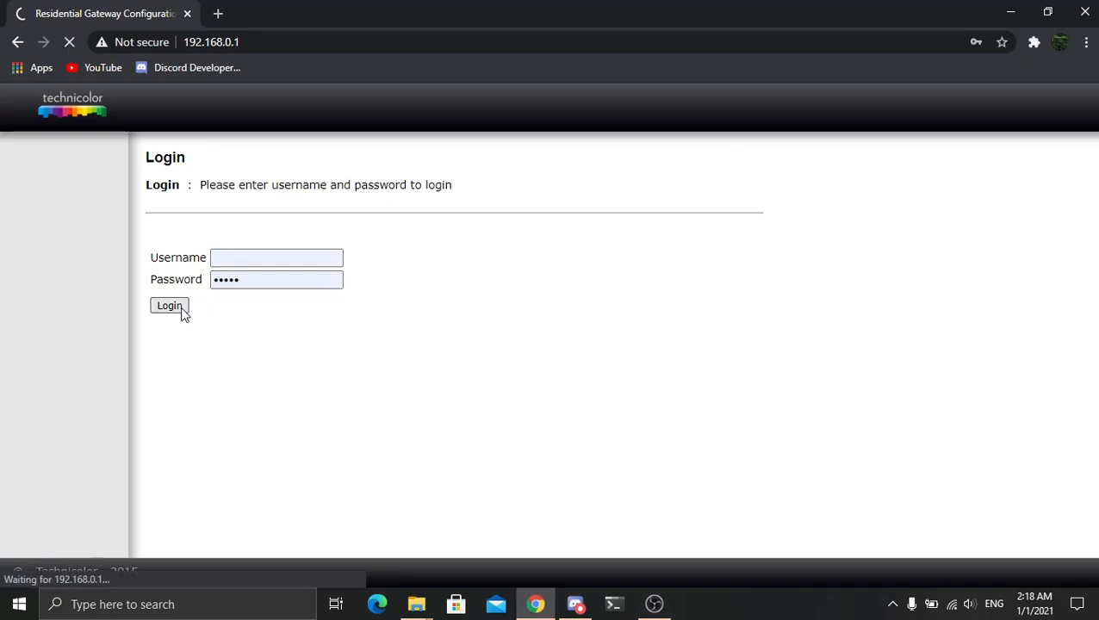
- Submit the login, go to the Advanced options and apply the current settings
click(169, 306)
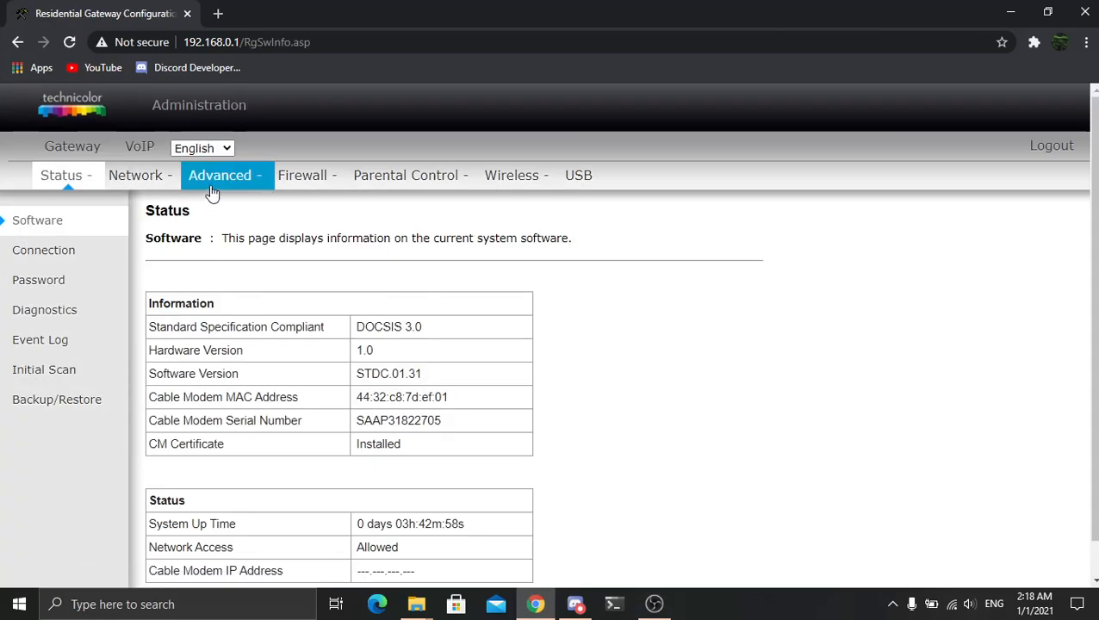
click(219, 175)
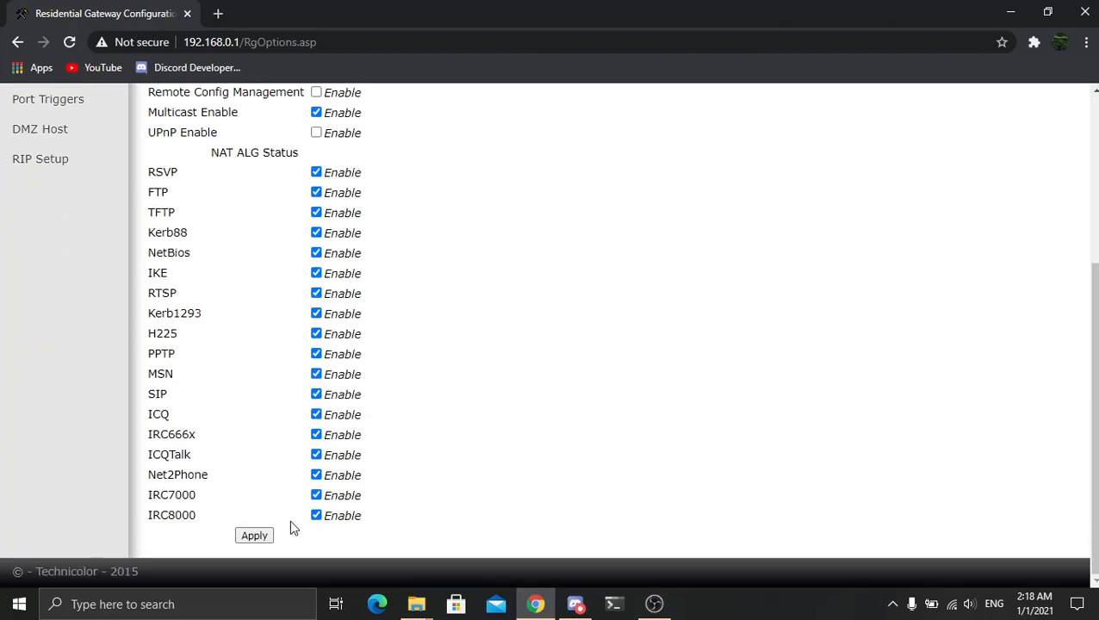
click(255, 536)
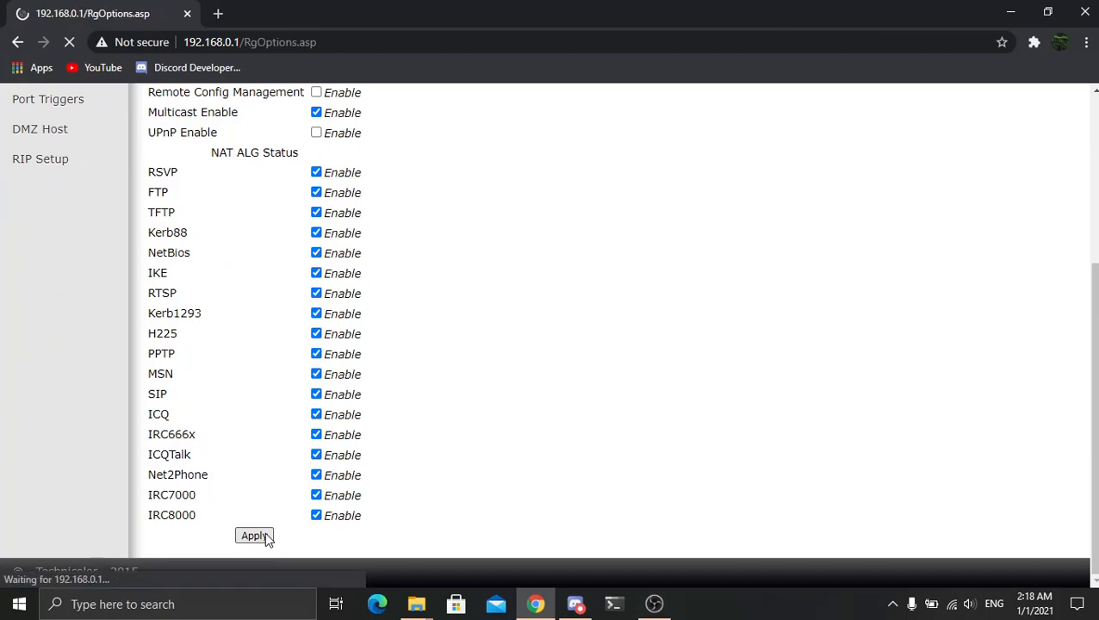
click(254, 536)
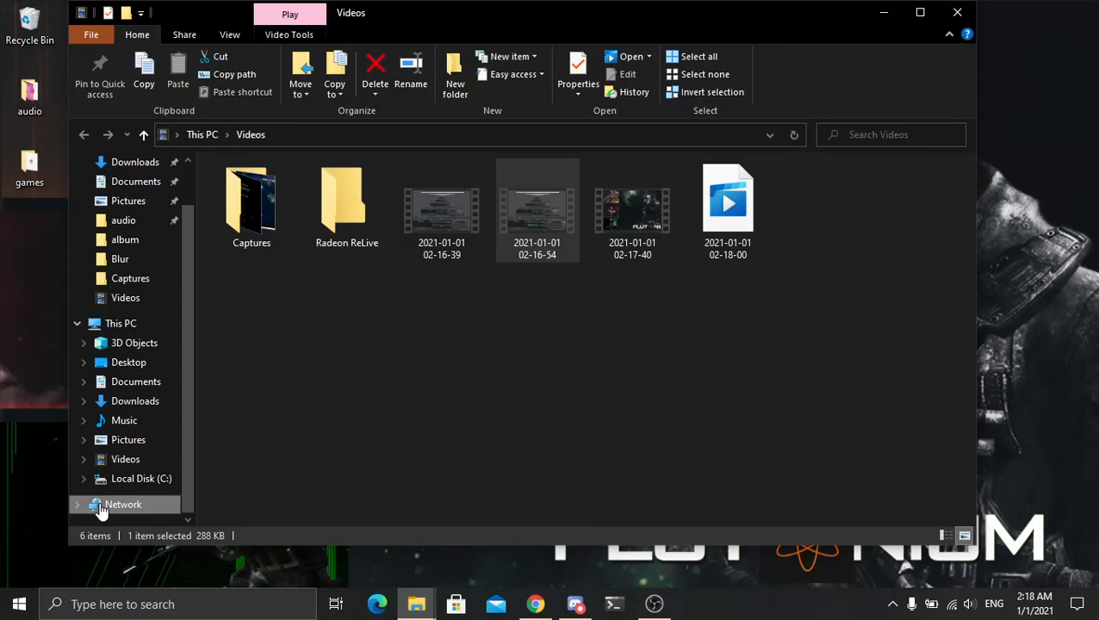
- Show the Network location listing BROSTOS, TC7200-DMS:11 and SmartSTB
click(123, 504)
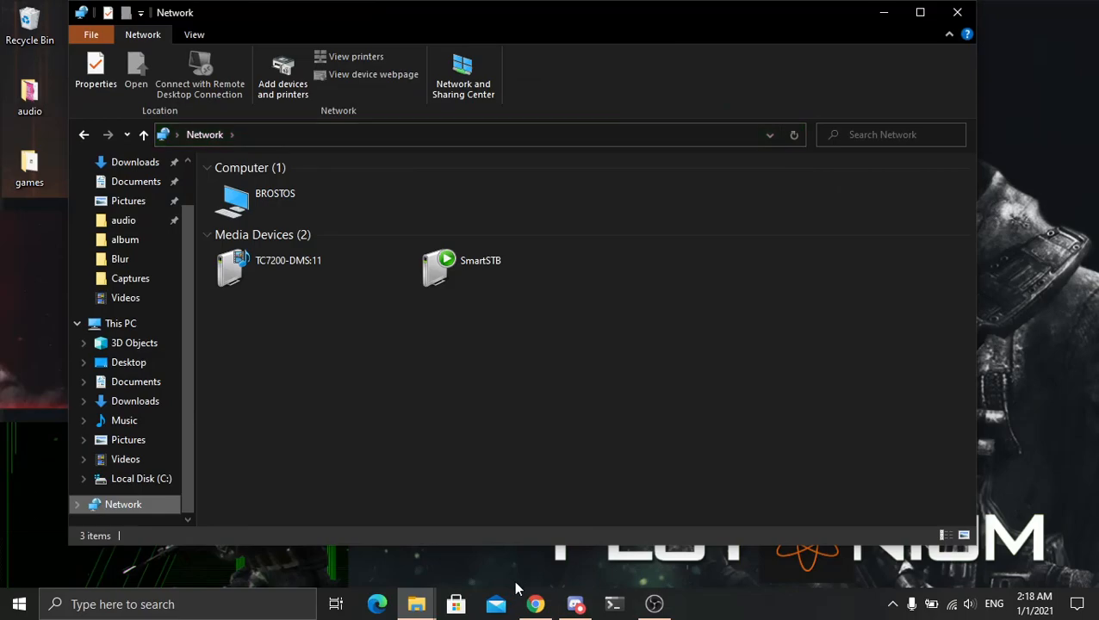
- Enable UPnP in the router's Advanced options and apply the change
click(536, 604)
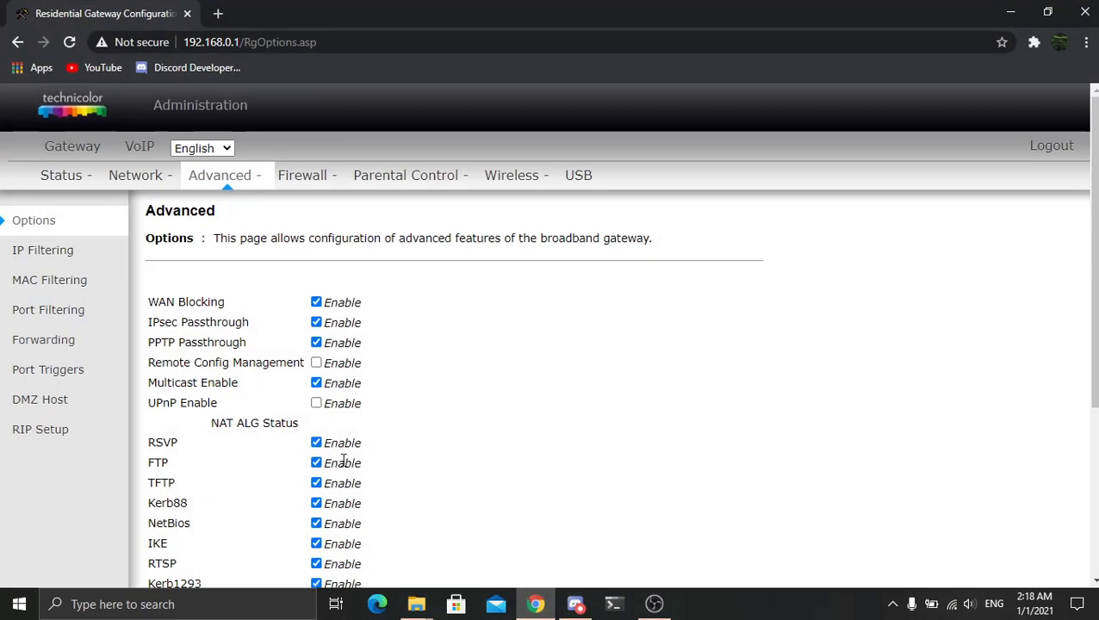
scroll(down, 3)
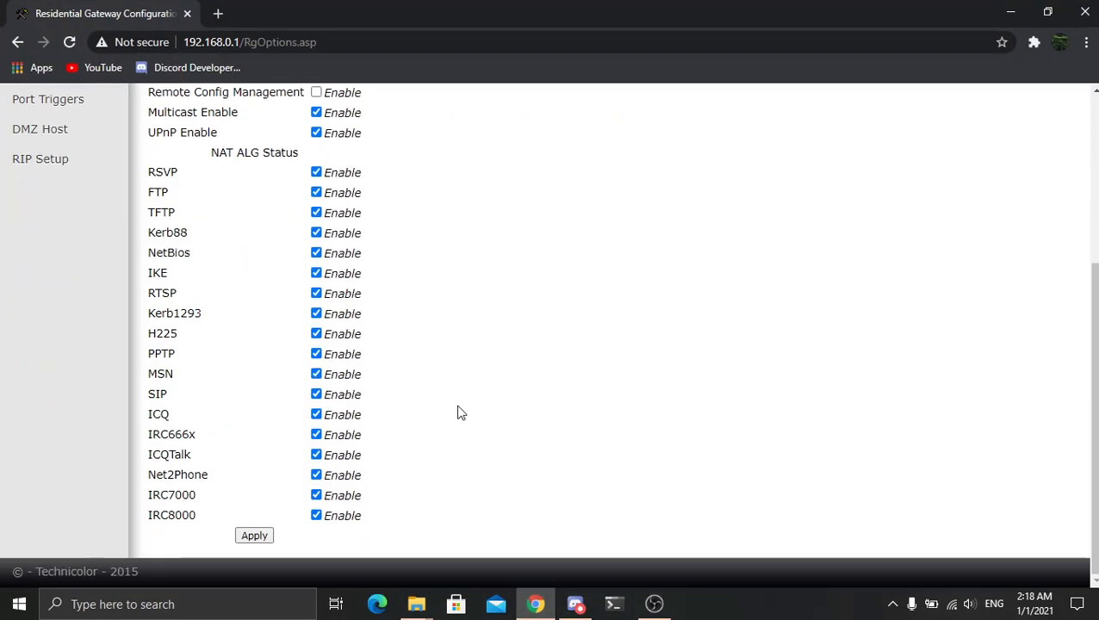
click(254, 535)
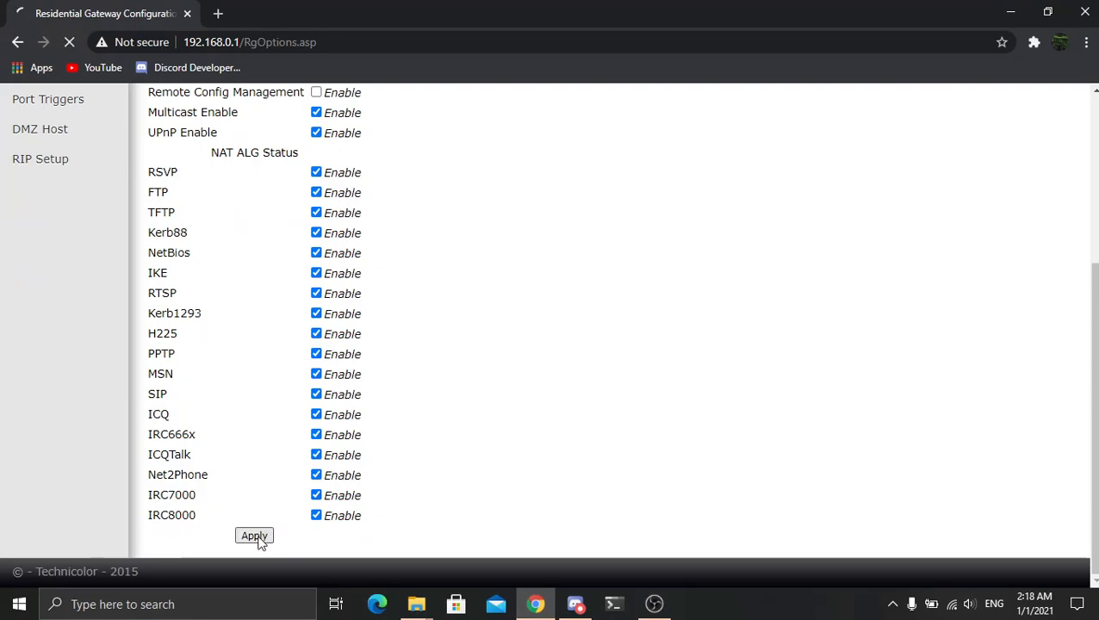
click(254, 536)
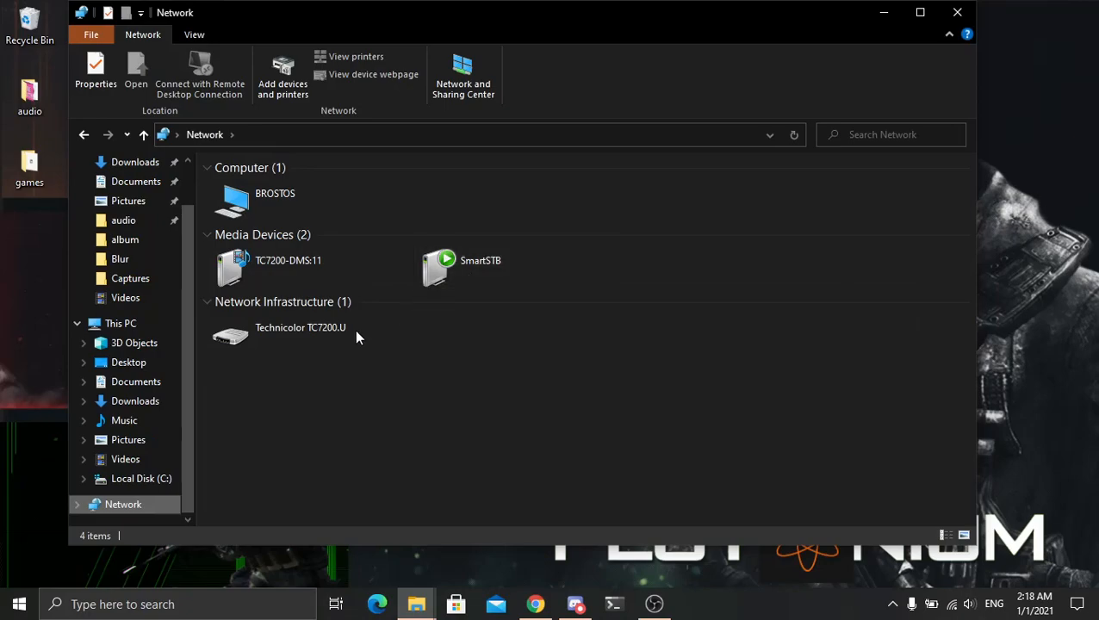
mouse_move(279, 368)
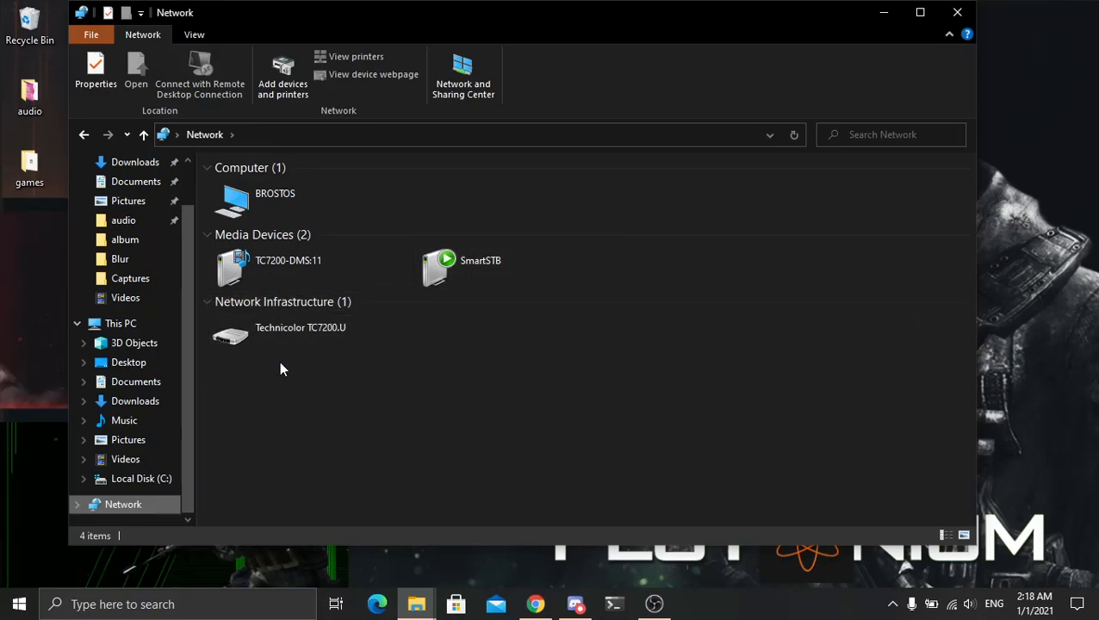
- Bring up the Properties dialog of the Technicolor TC7200.U router
click(300, 334)
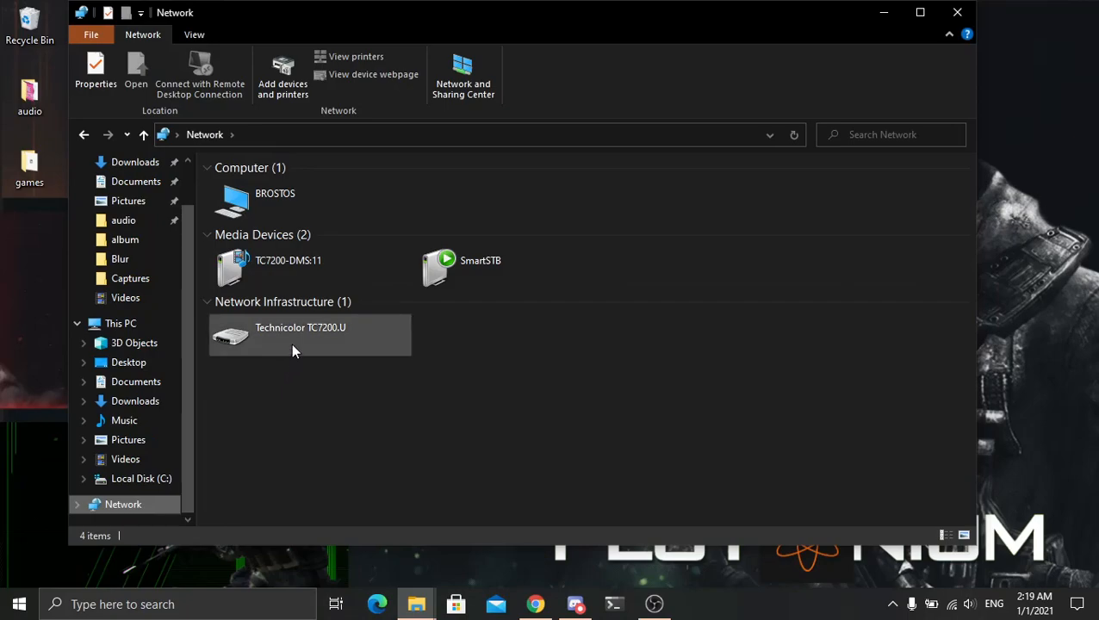
right_click(300, 334)
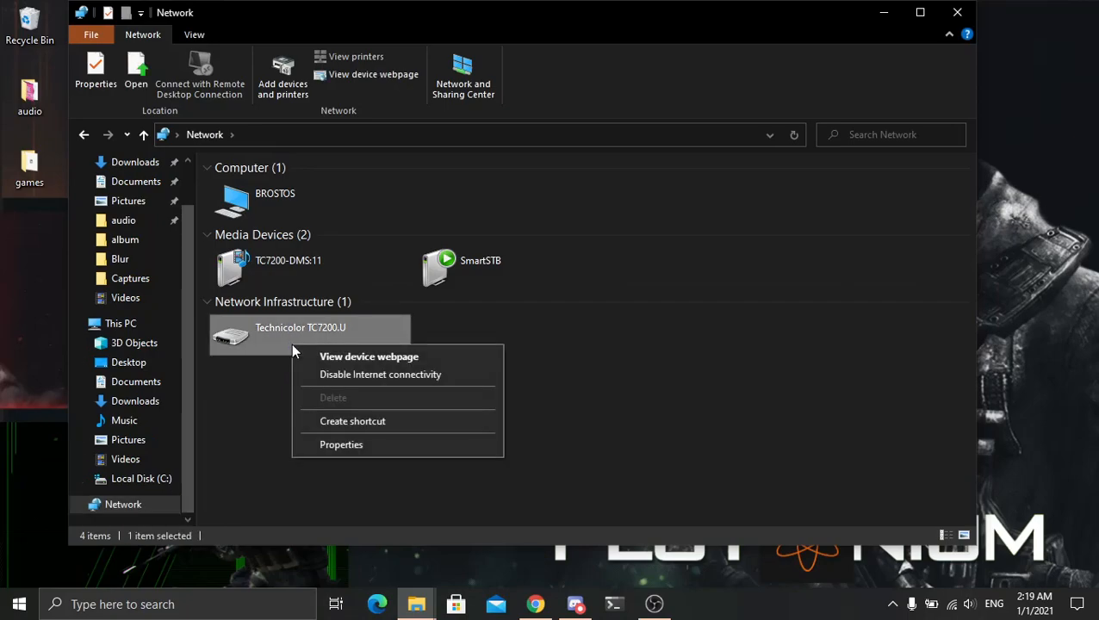
click(341, 445)
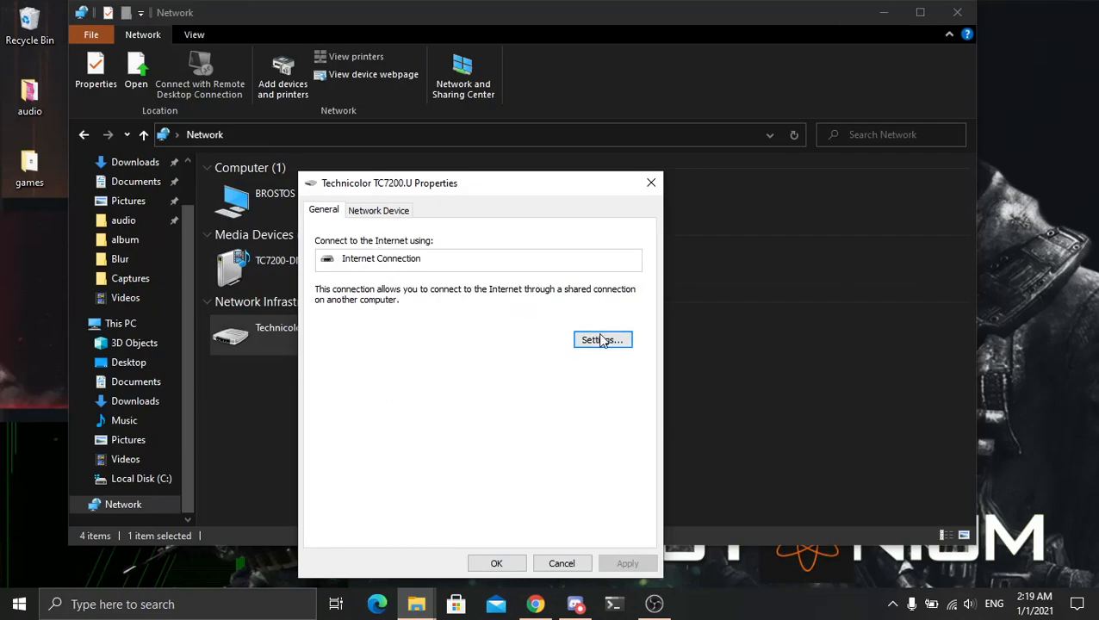
- Start adding a service, enter 'Pmlef', cancel it and close the router's Properties
click(602, 339)
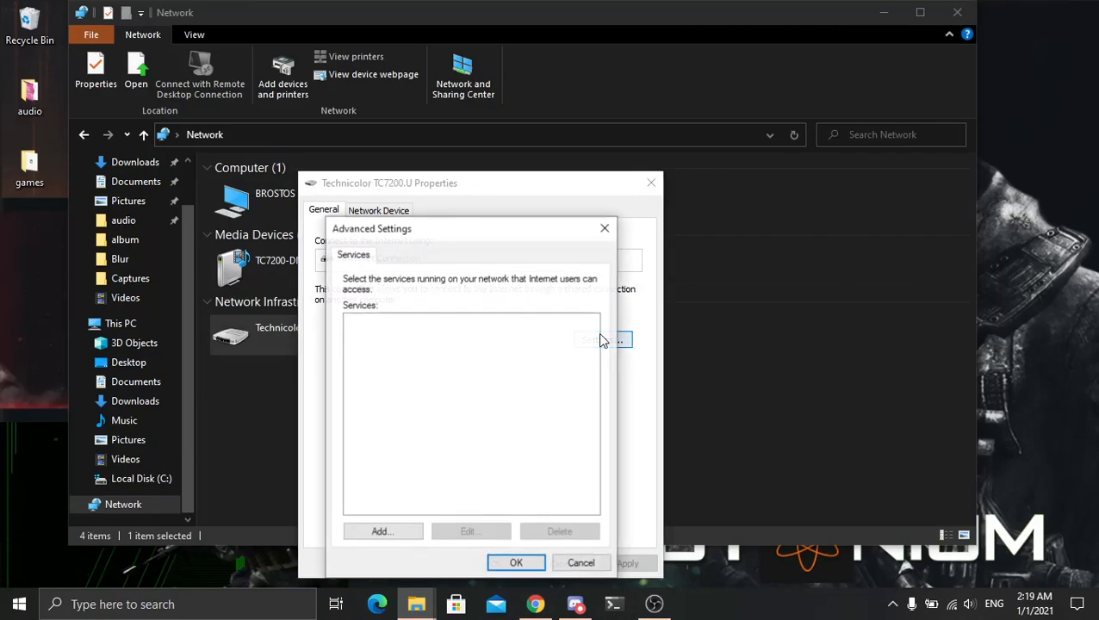
click(382, 532)
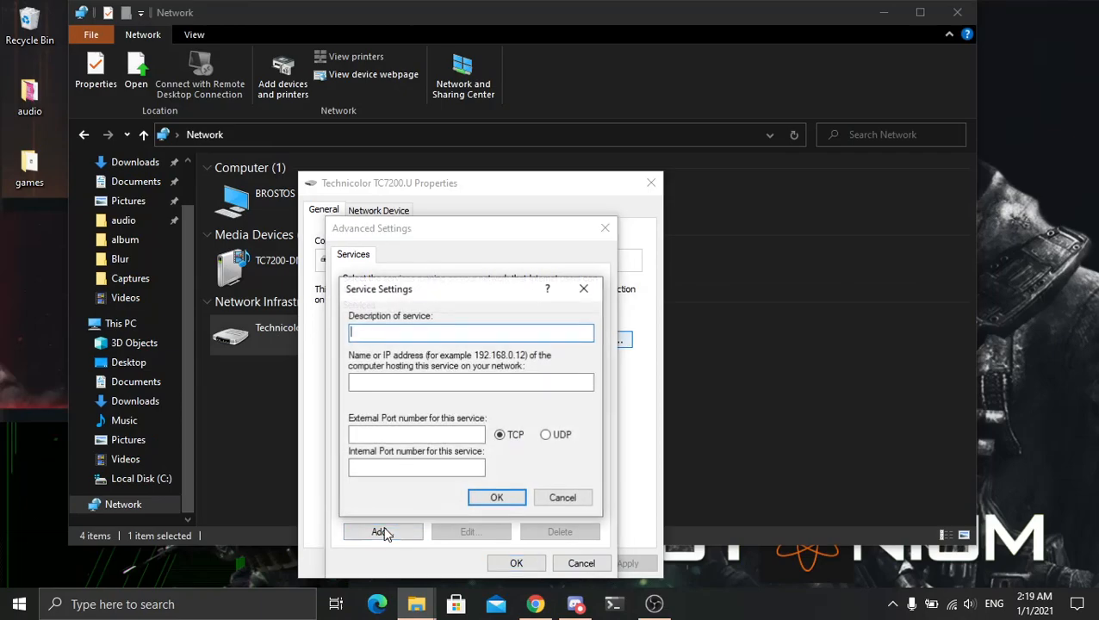
text(P)
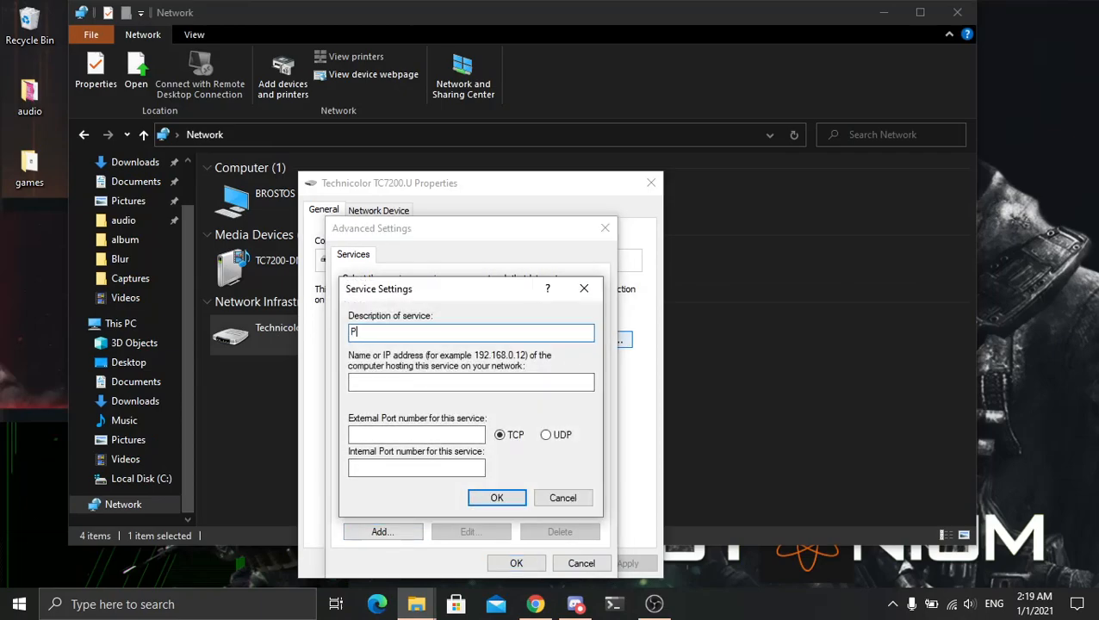
text(mlef)
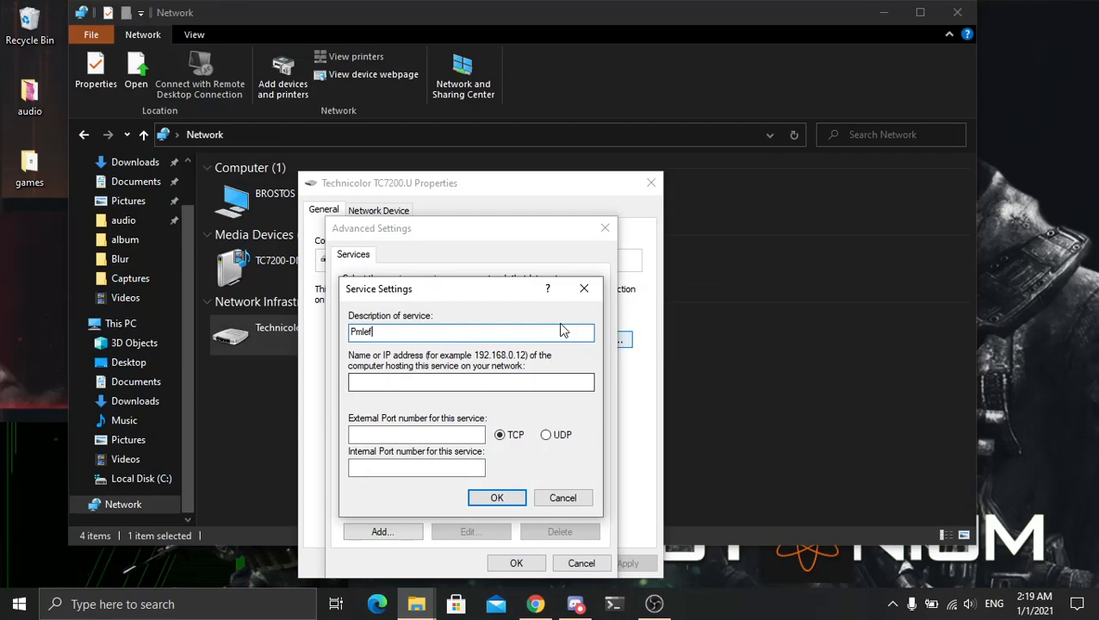
click(563, 498)
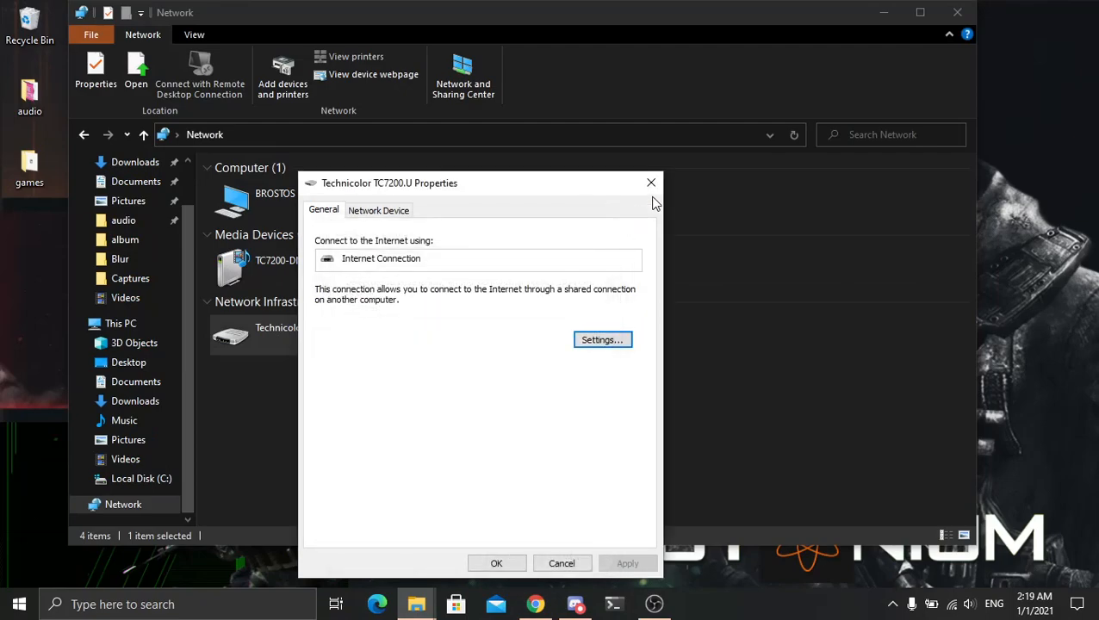
click(561, 563)
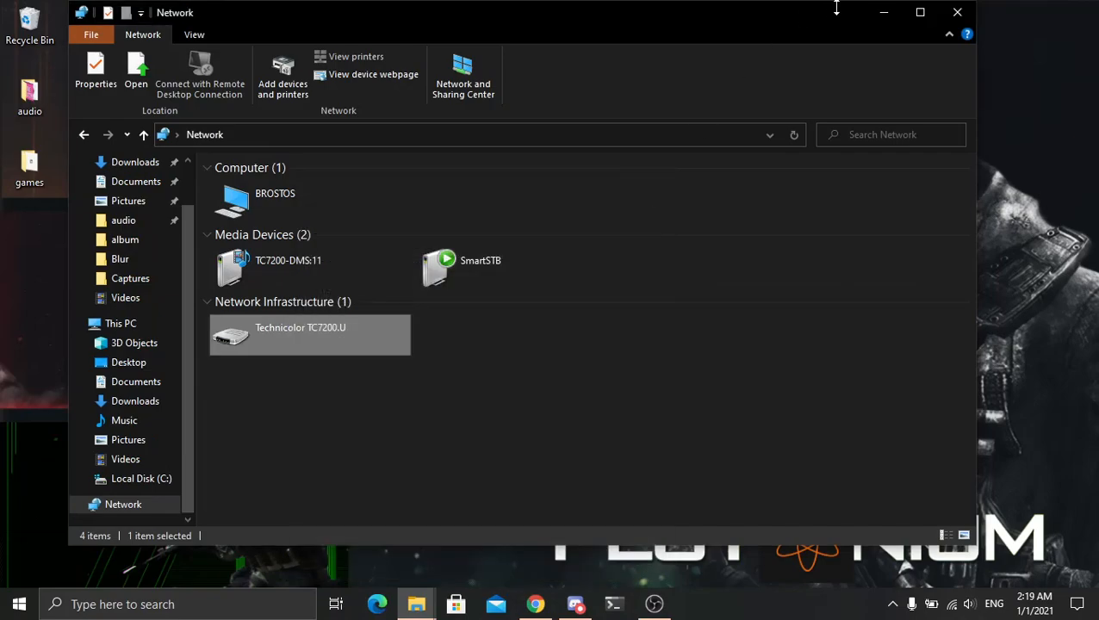
- Apply the Advanced options again in the router admin with UPnP enabled
click(536, 604)
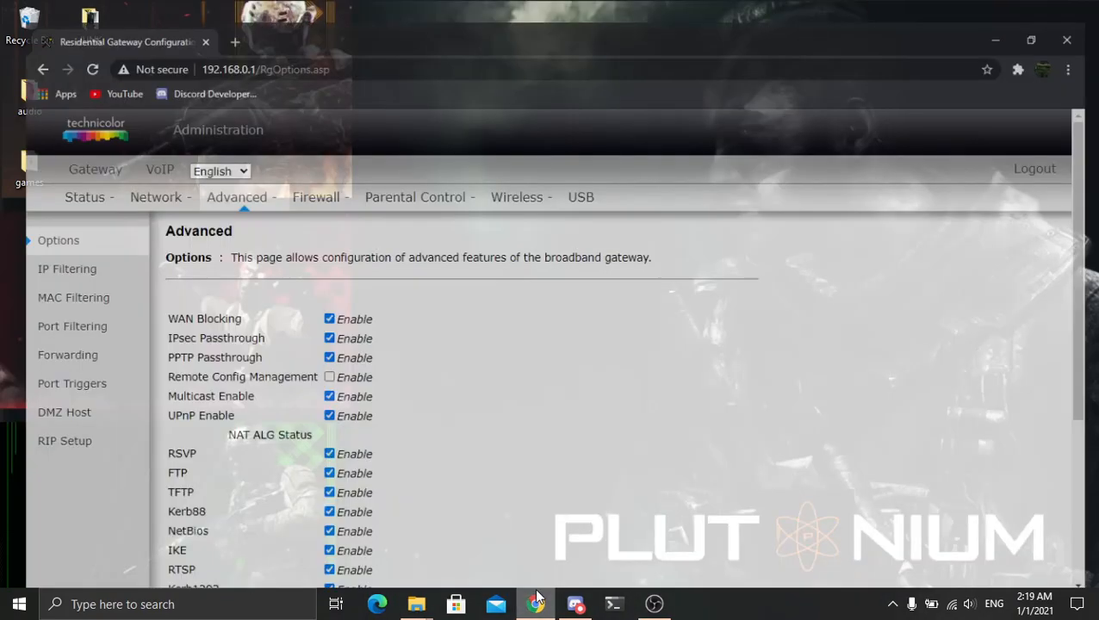
click(329, 416)
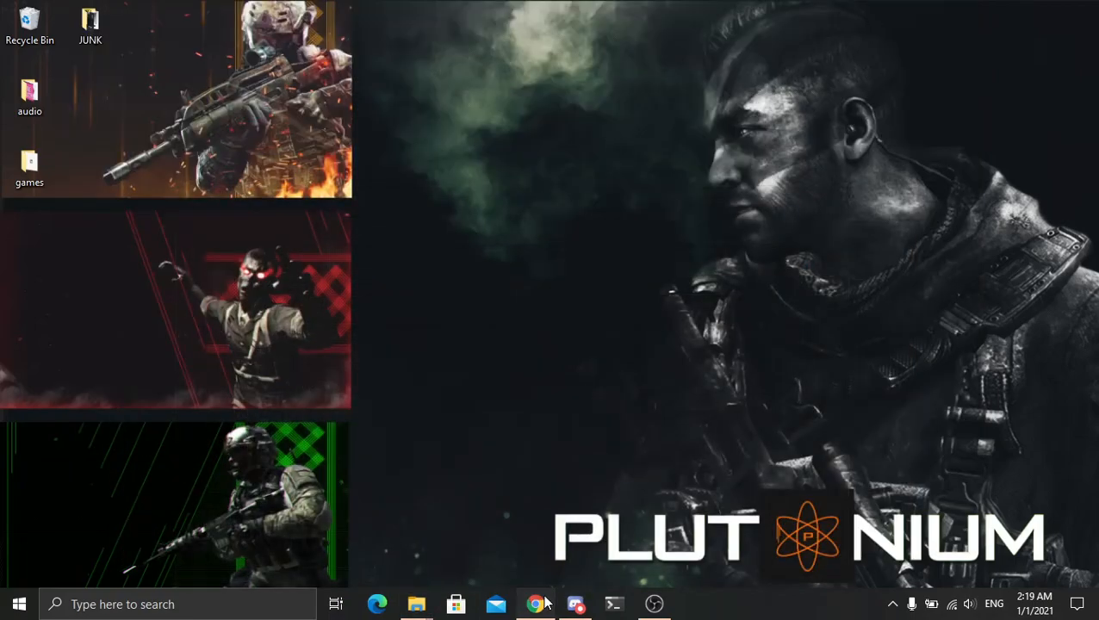
click(536, 604)
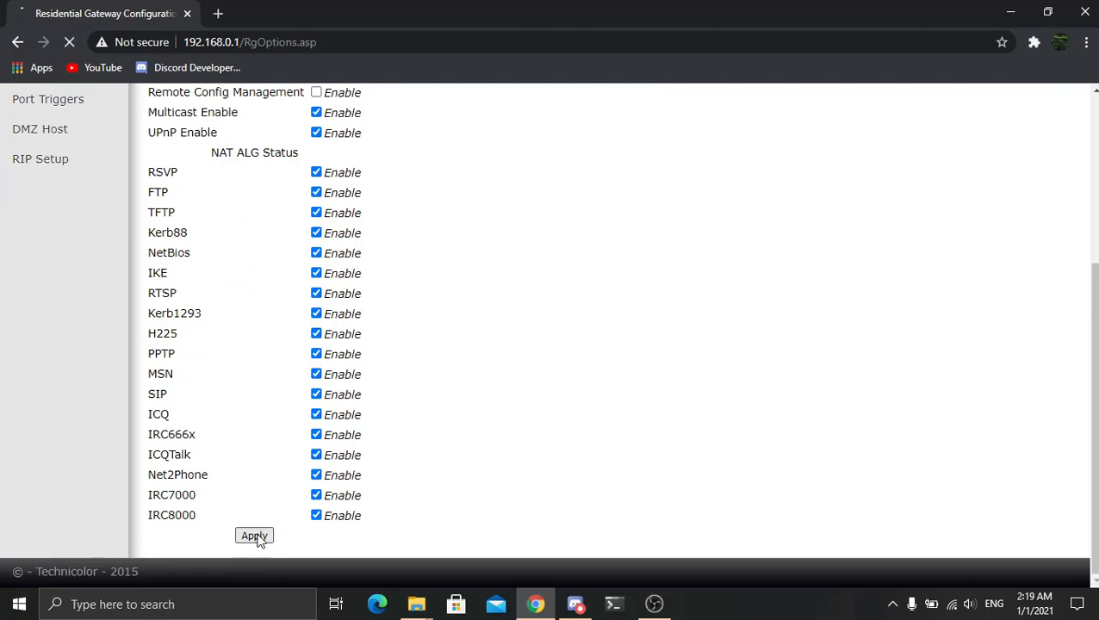
click(254, 536)
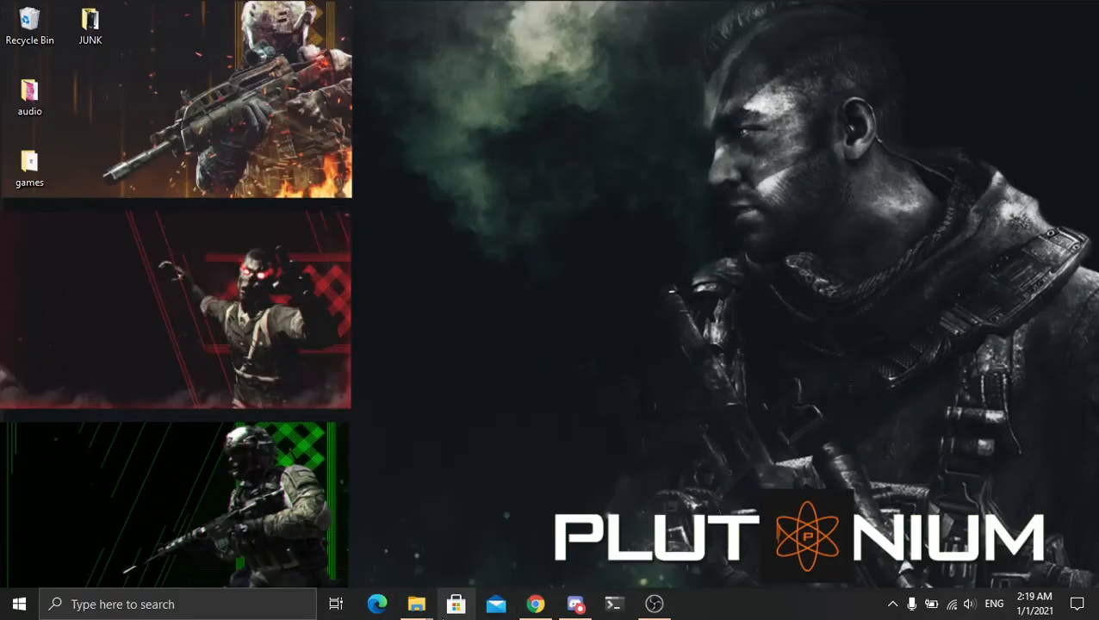
- Refresh the Network view so the Technicolor TC7200.U is listed again
click(416, 604)
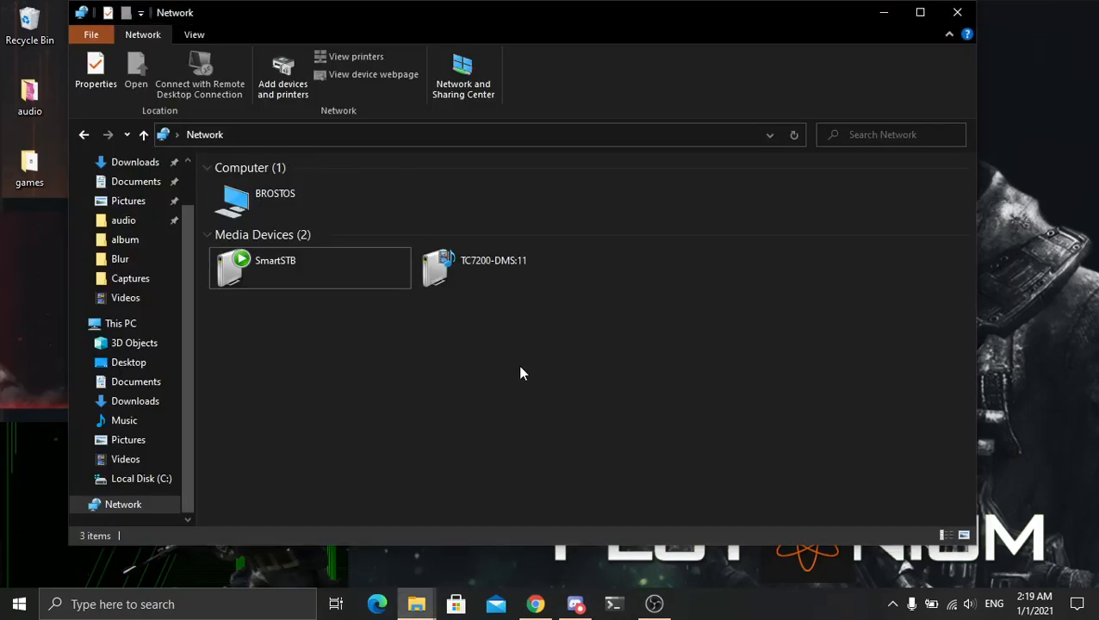
click(793, 134)
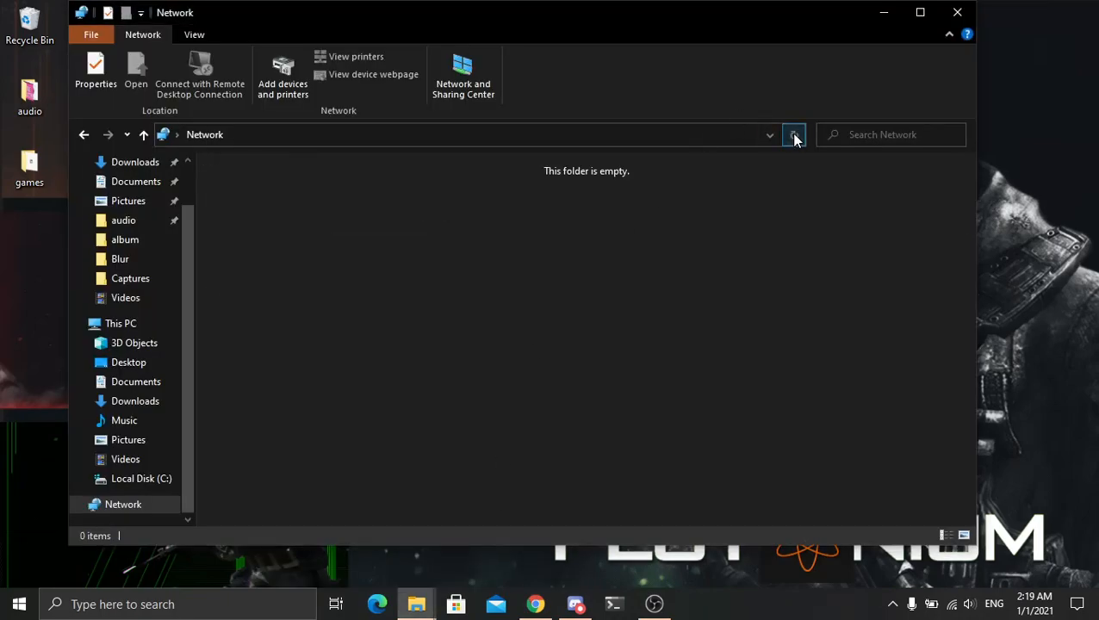
click(793, 135)
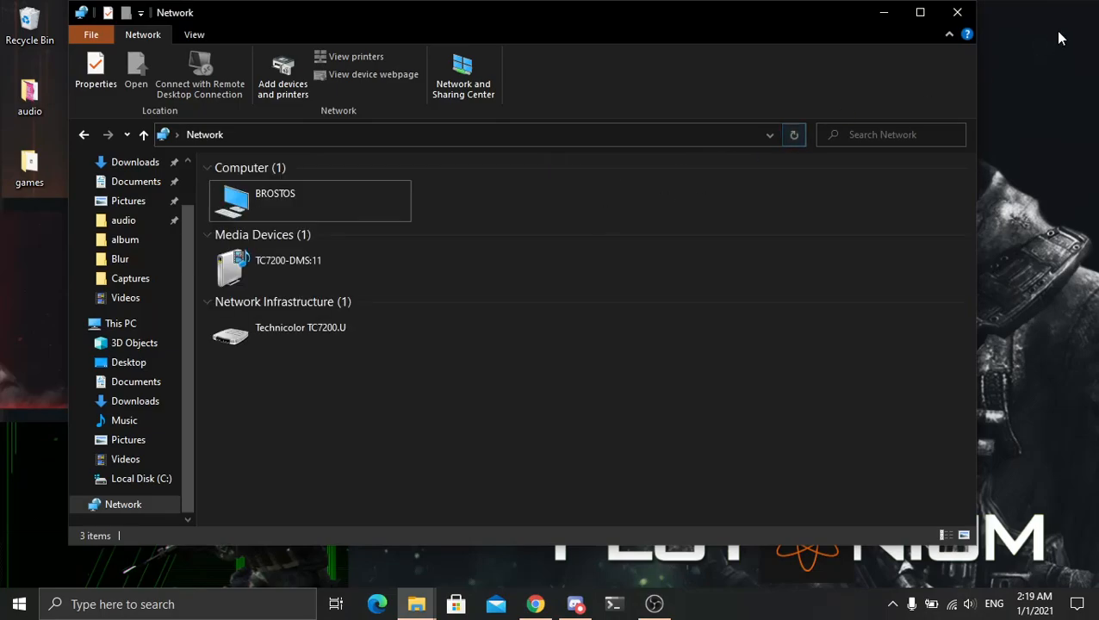